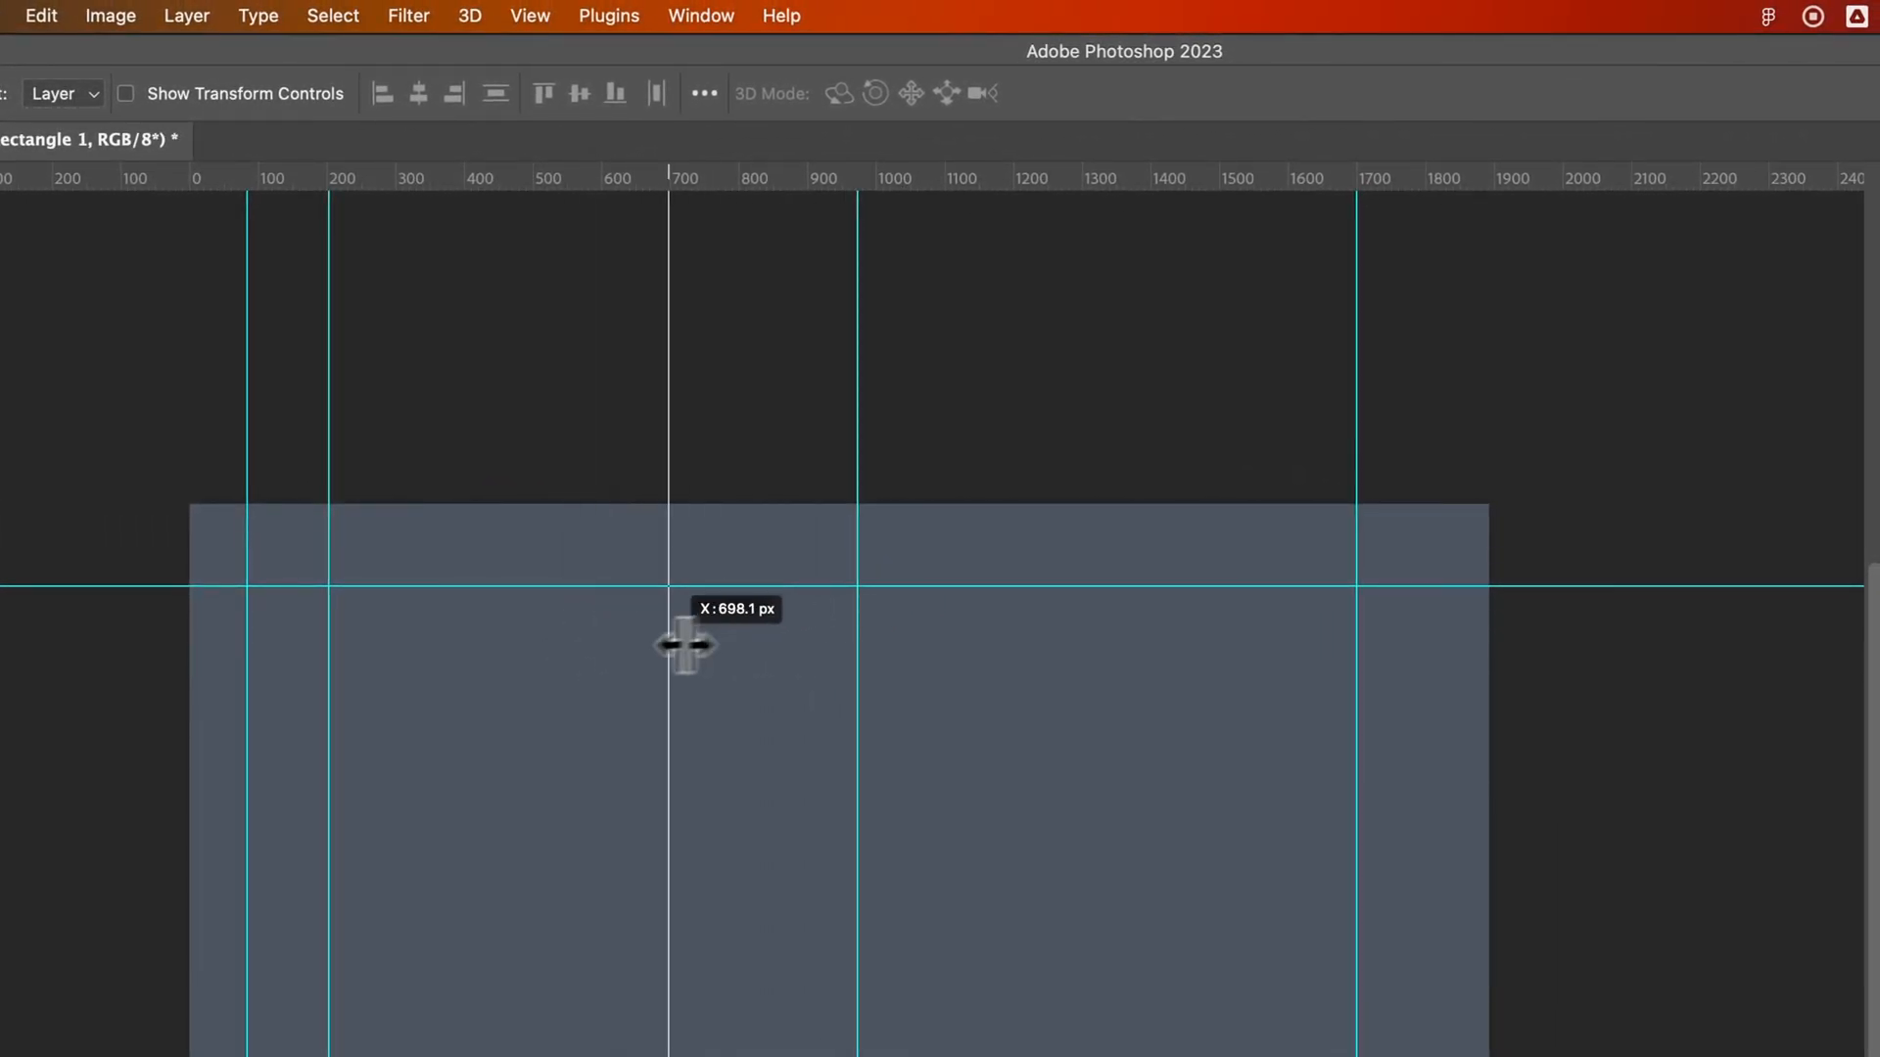
Drag the vertical guide from about 700 px right to roughly 920 px across the gray rectangle.
drag(683, 642, 773, 642)
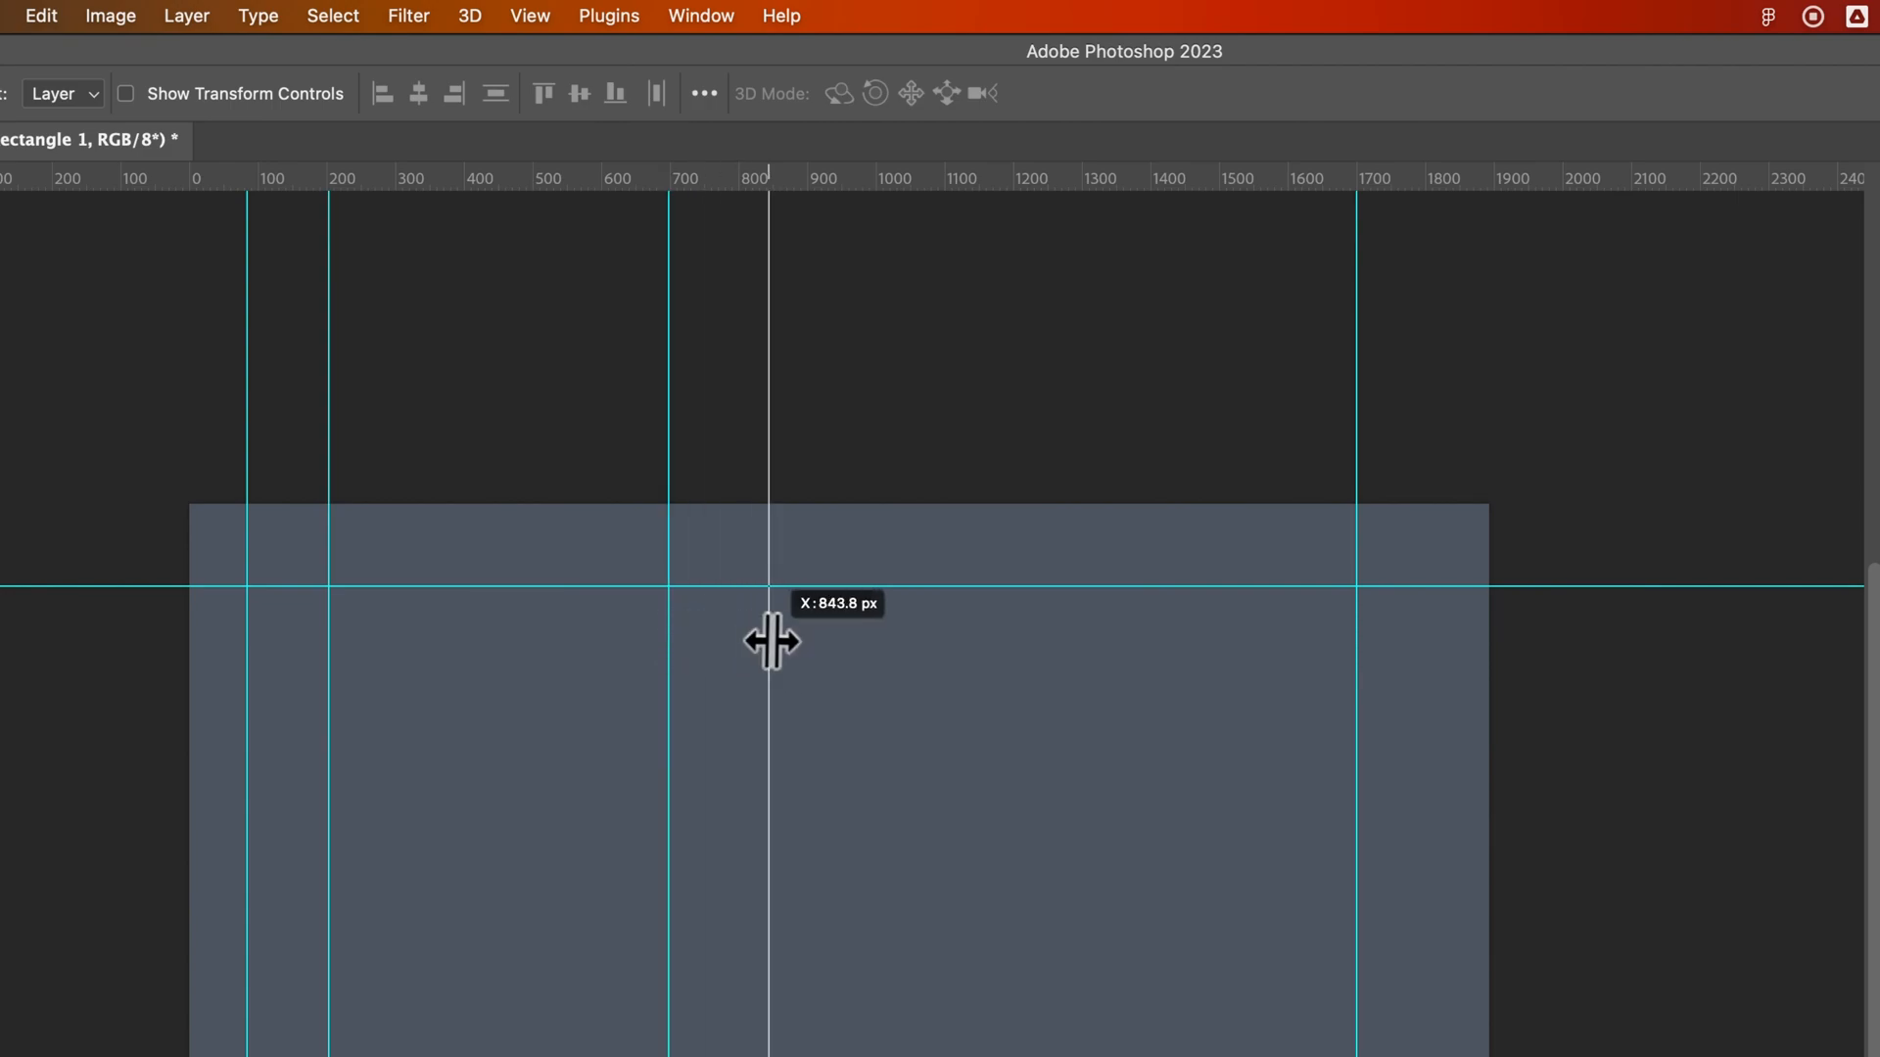
drag(771, 642, 840, 695)
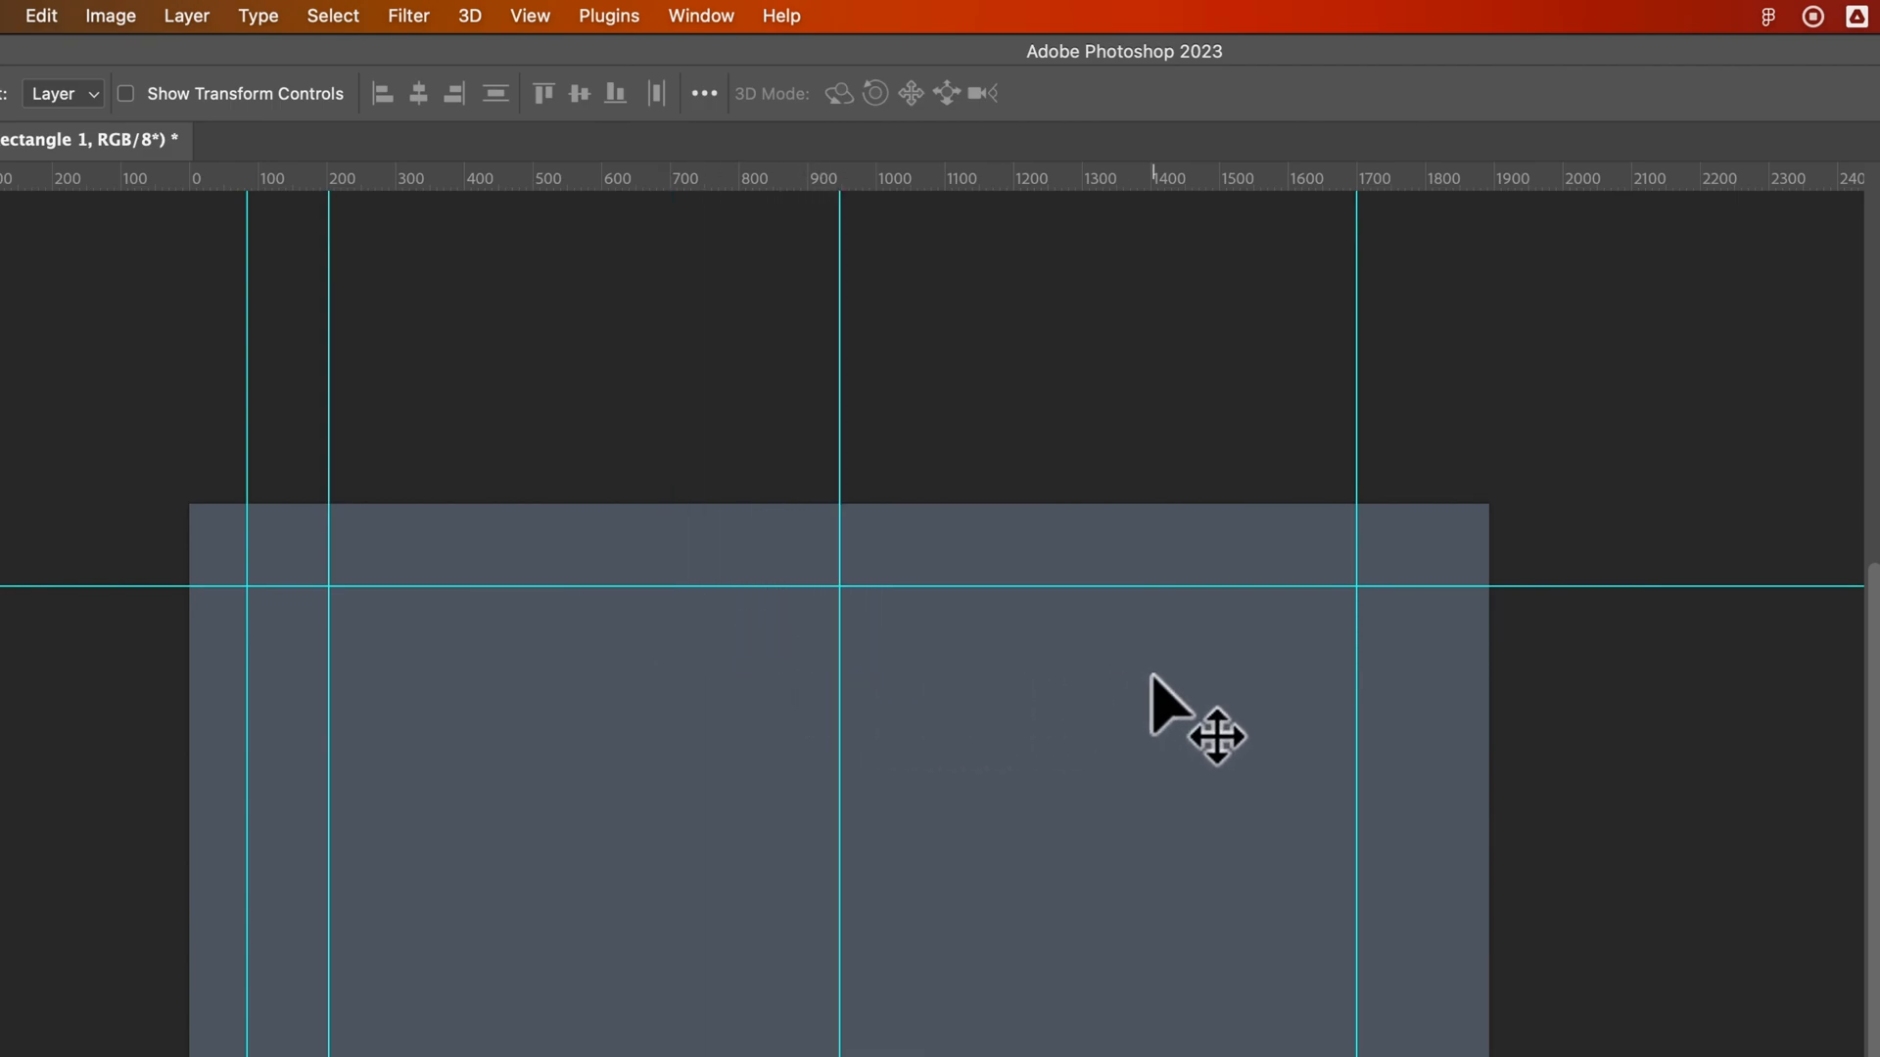
Lock all guides in place via View > Guides > Lock Guides.
click(529, 15)
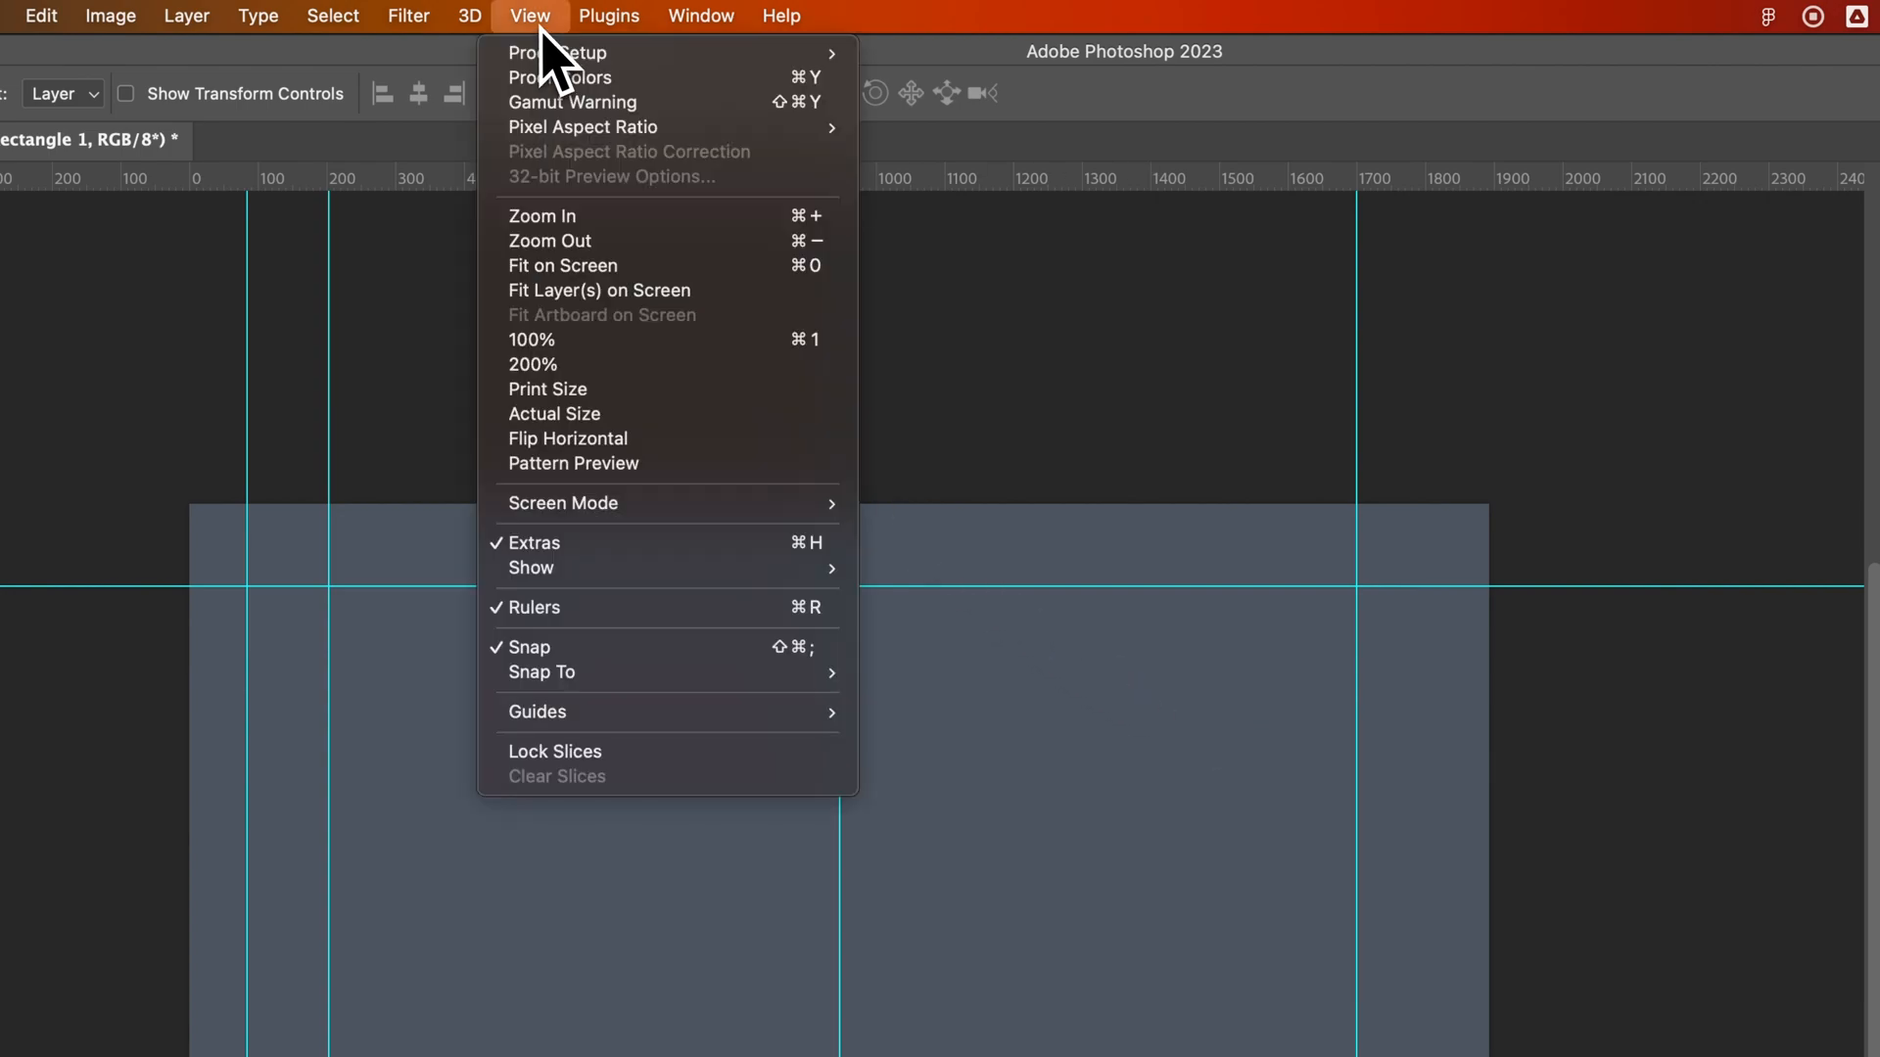
mouse_move(587, 288)
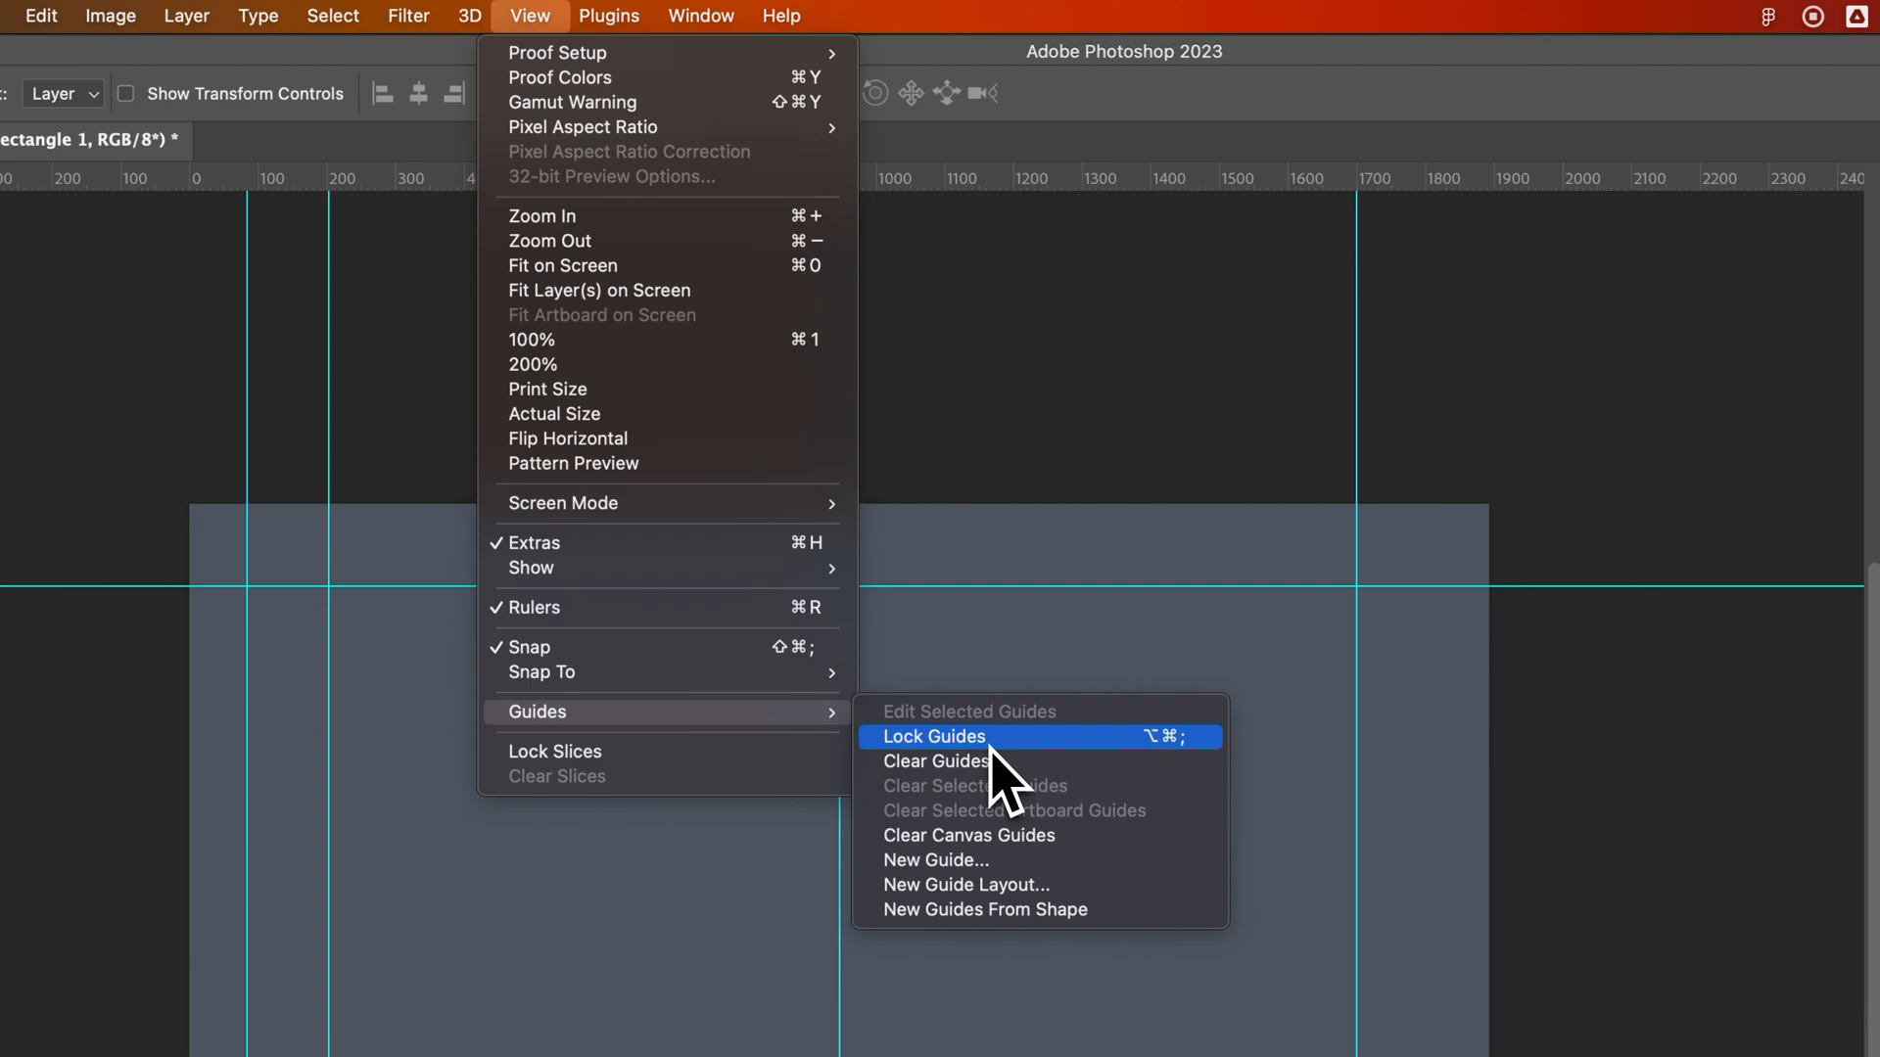
click(933, 736)
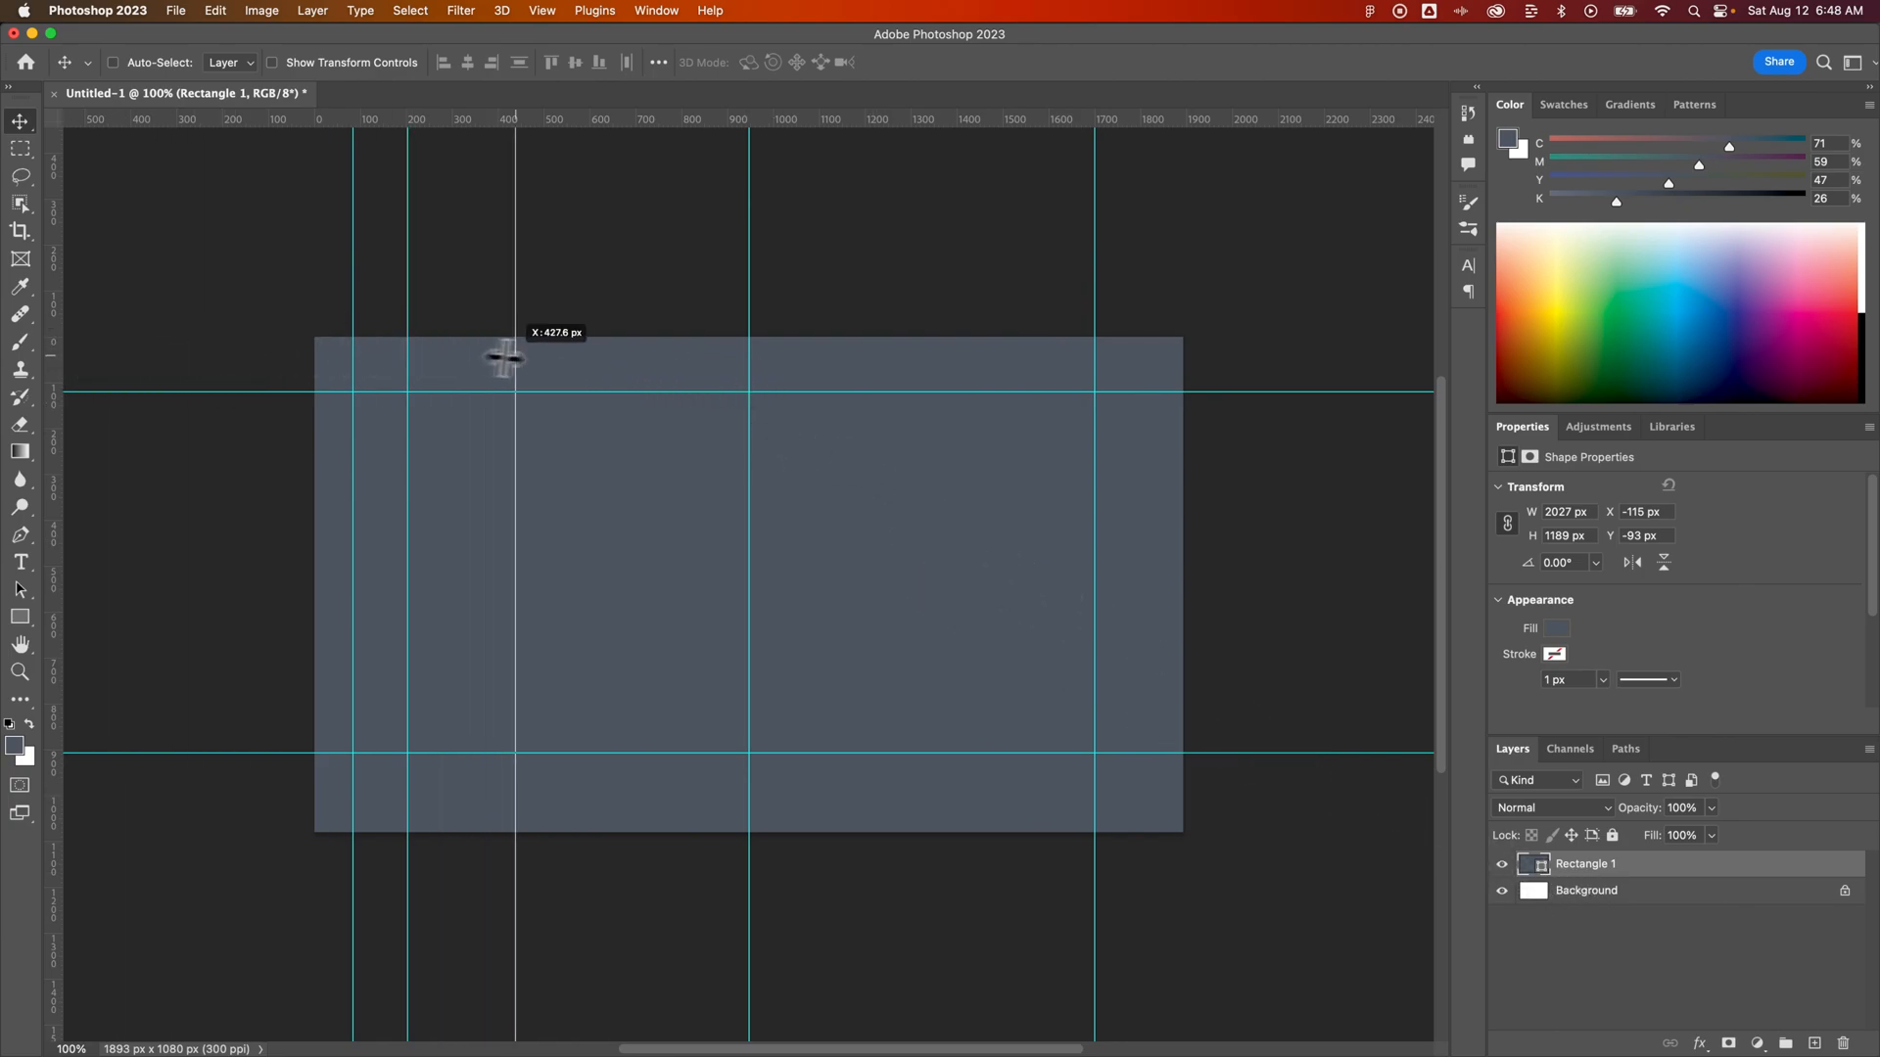
Drag the vertical guide from about 430 px right to roughly 600 px.
drag(507, 360, 605, 363)
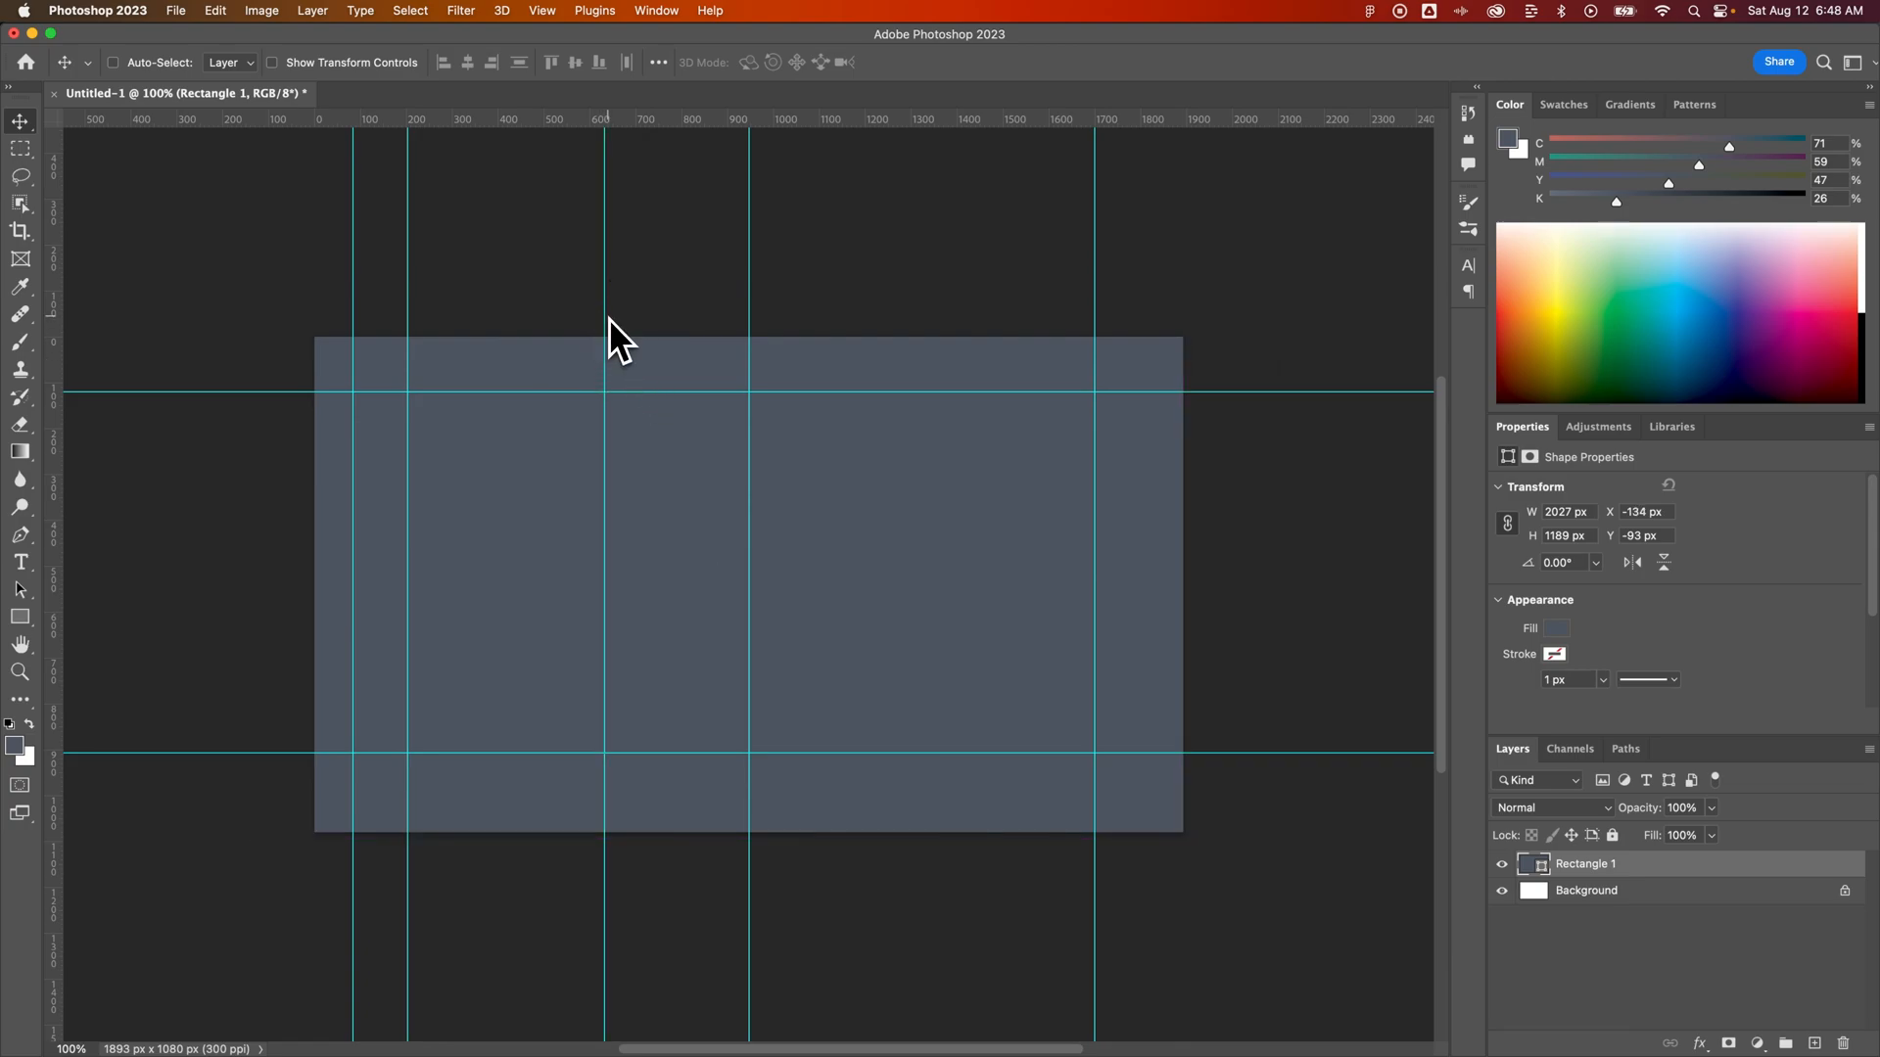
mouse_move(696, 192)
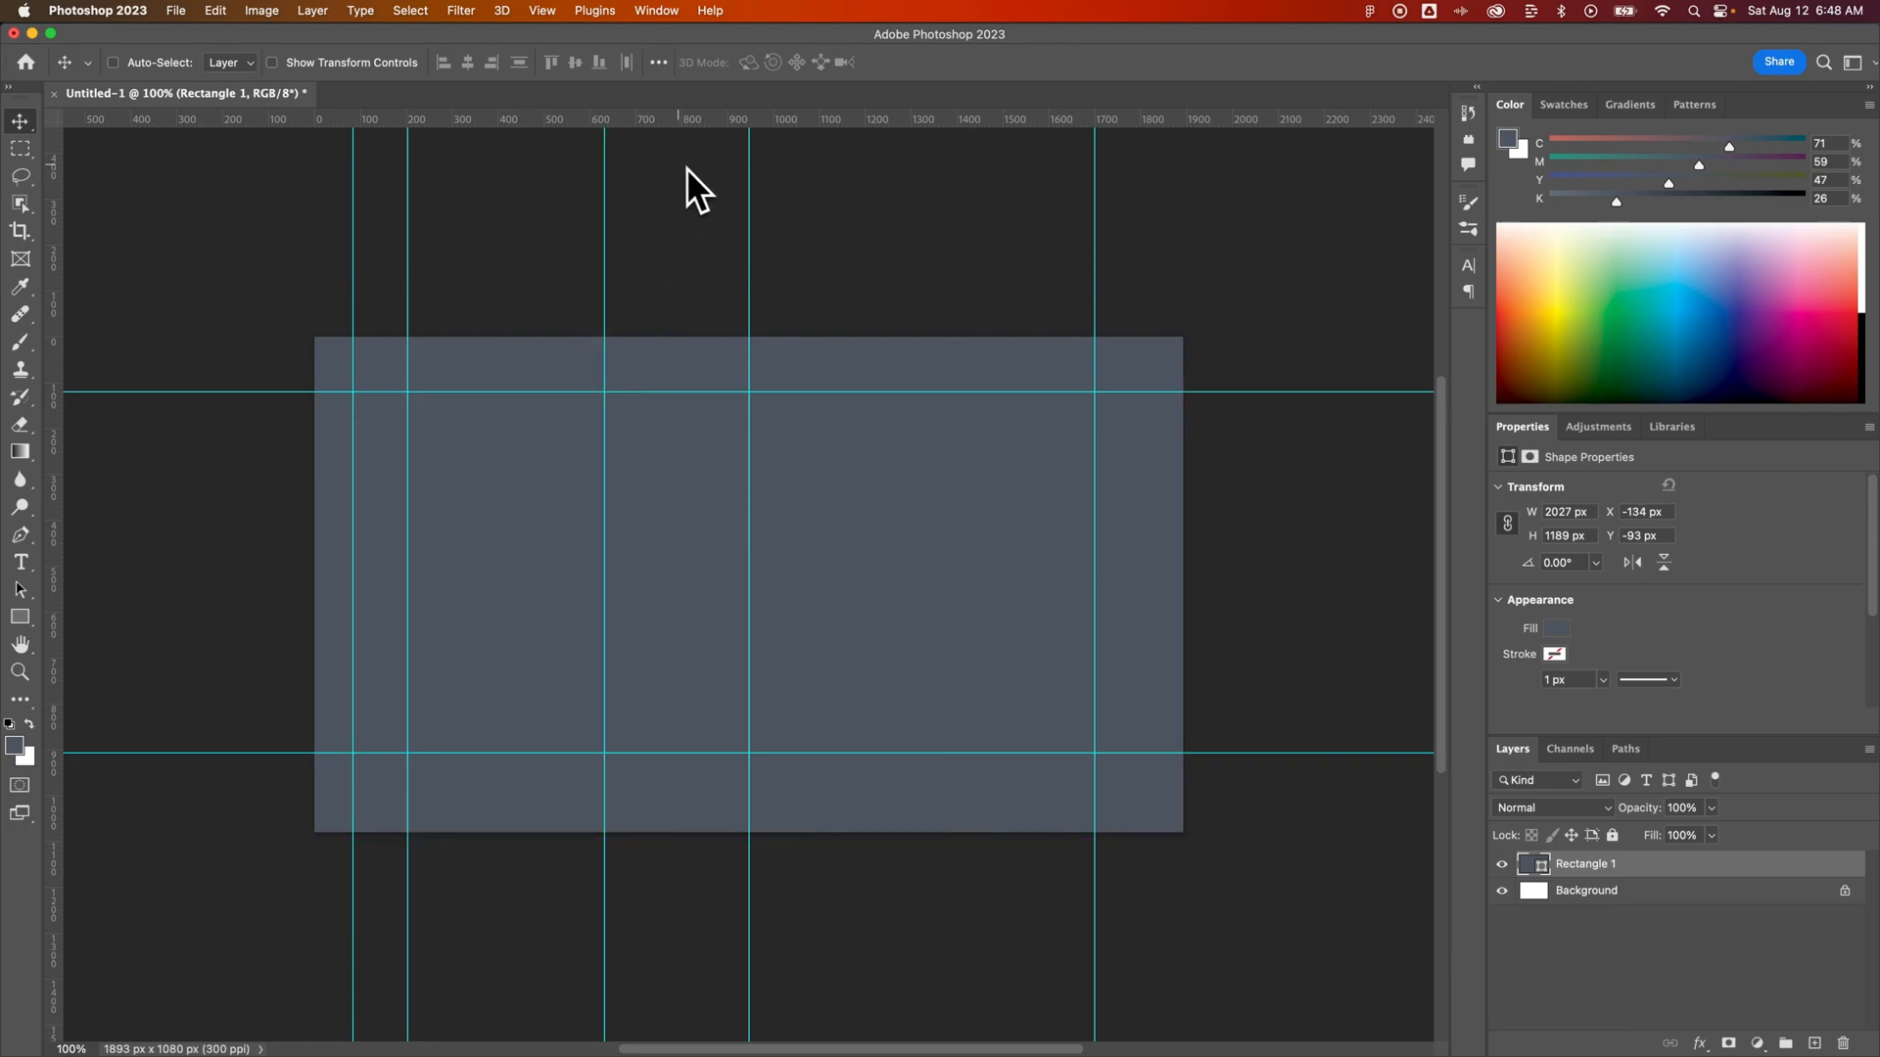
mouse_move(660, 210)
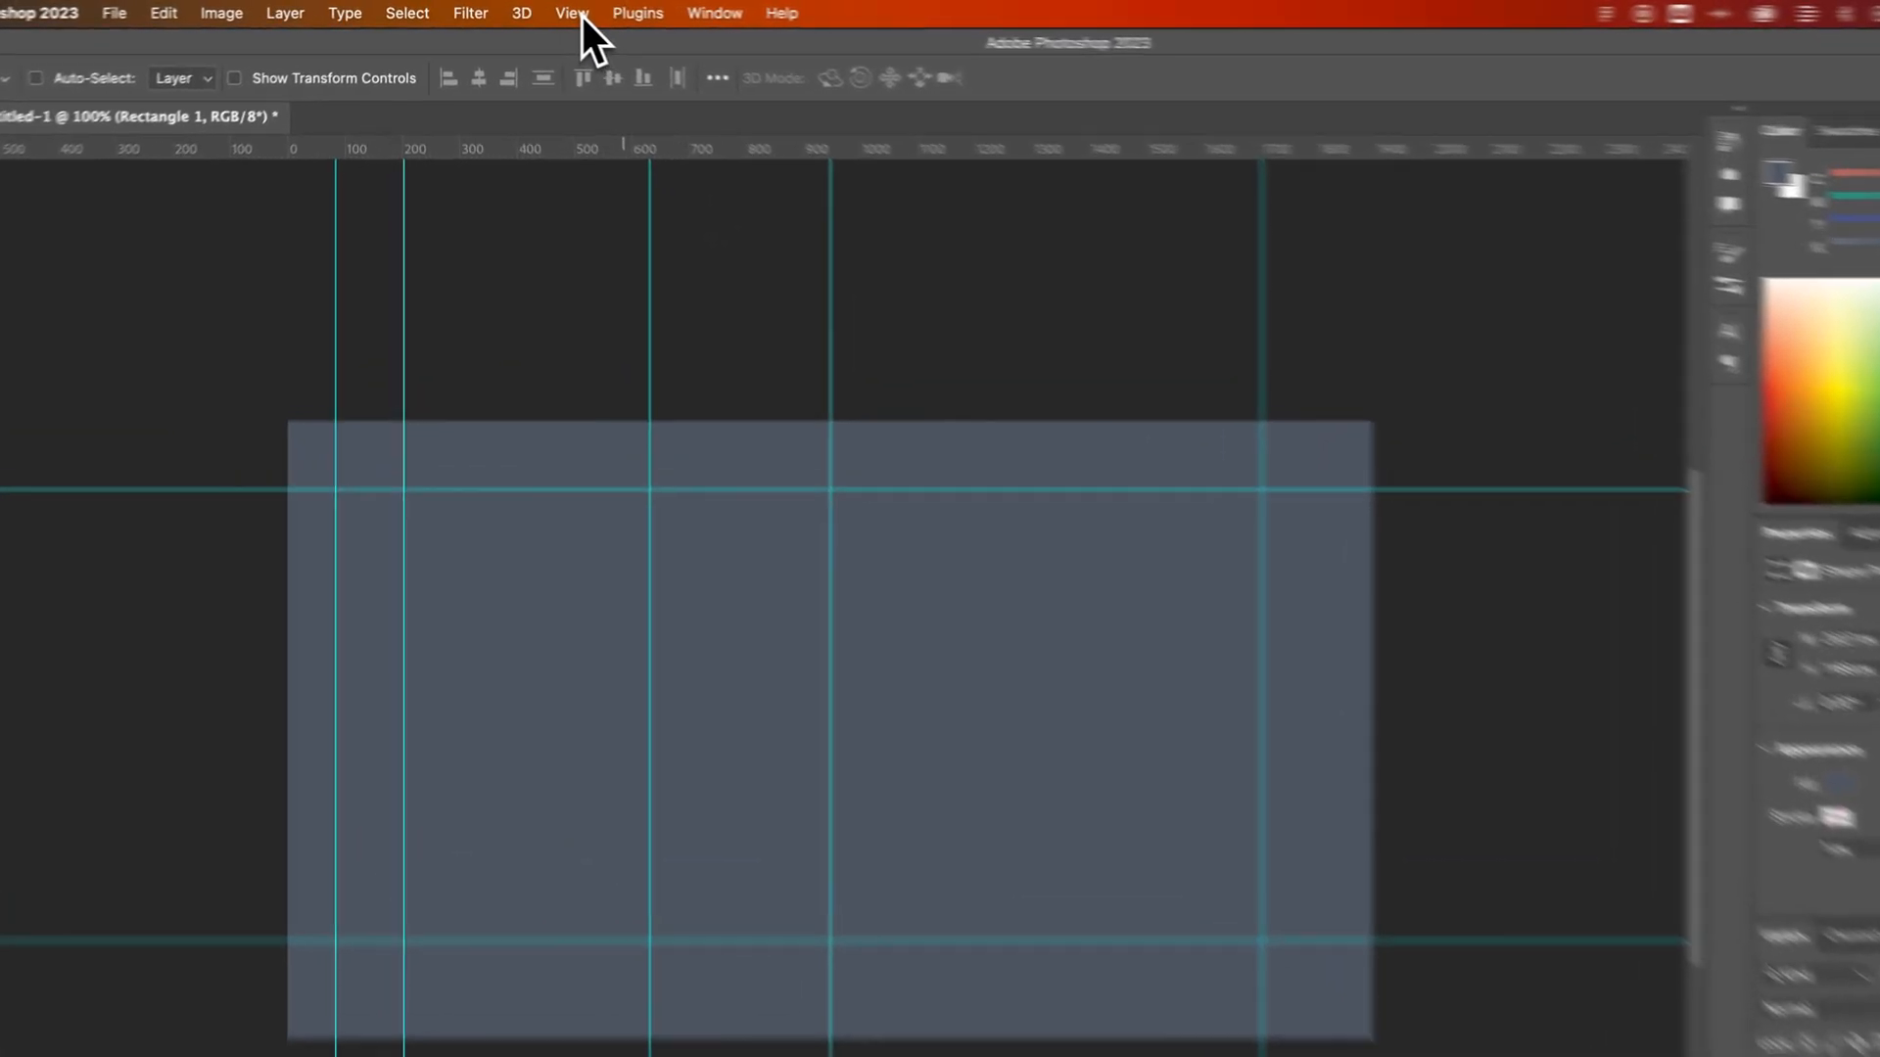
Unlock the guides again by unchecking View > Guides > Lock Guides.
click(601, 14)
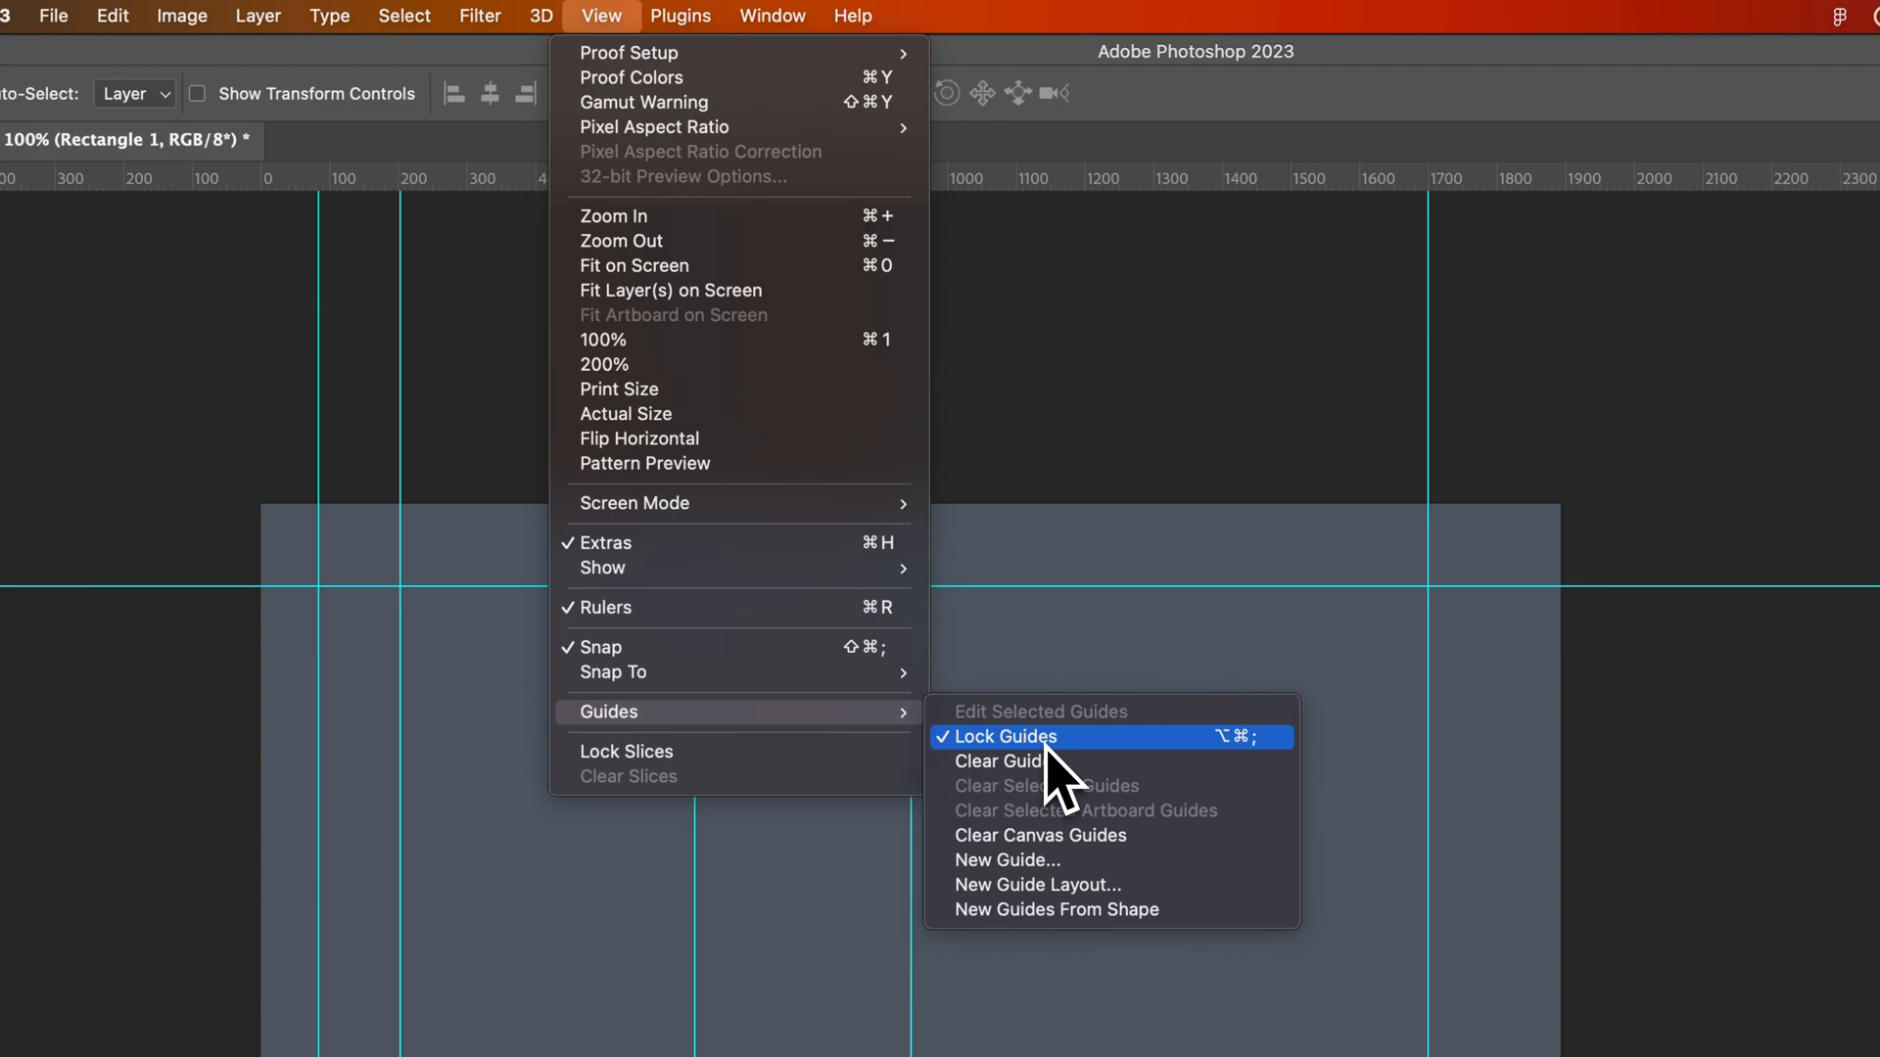
click(1003, 736)
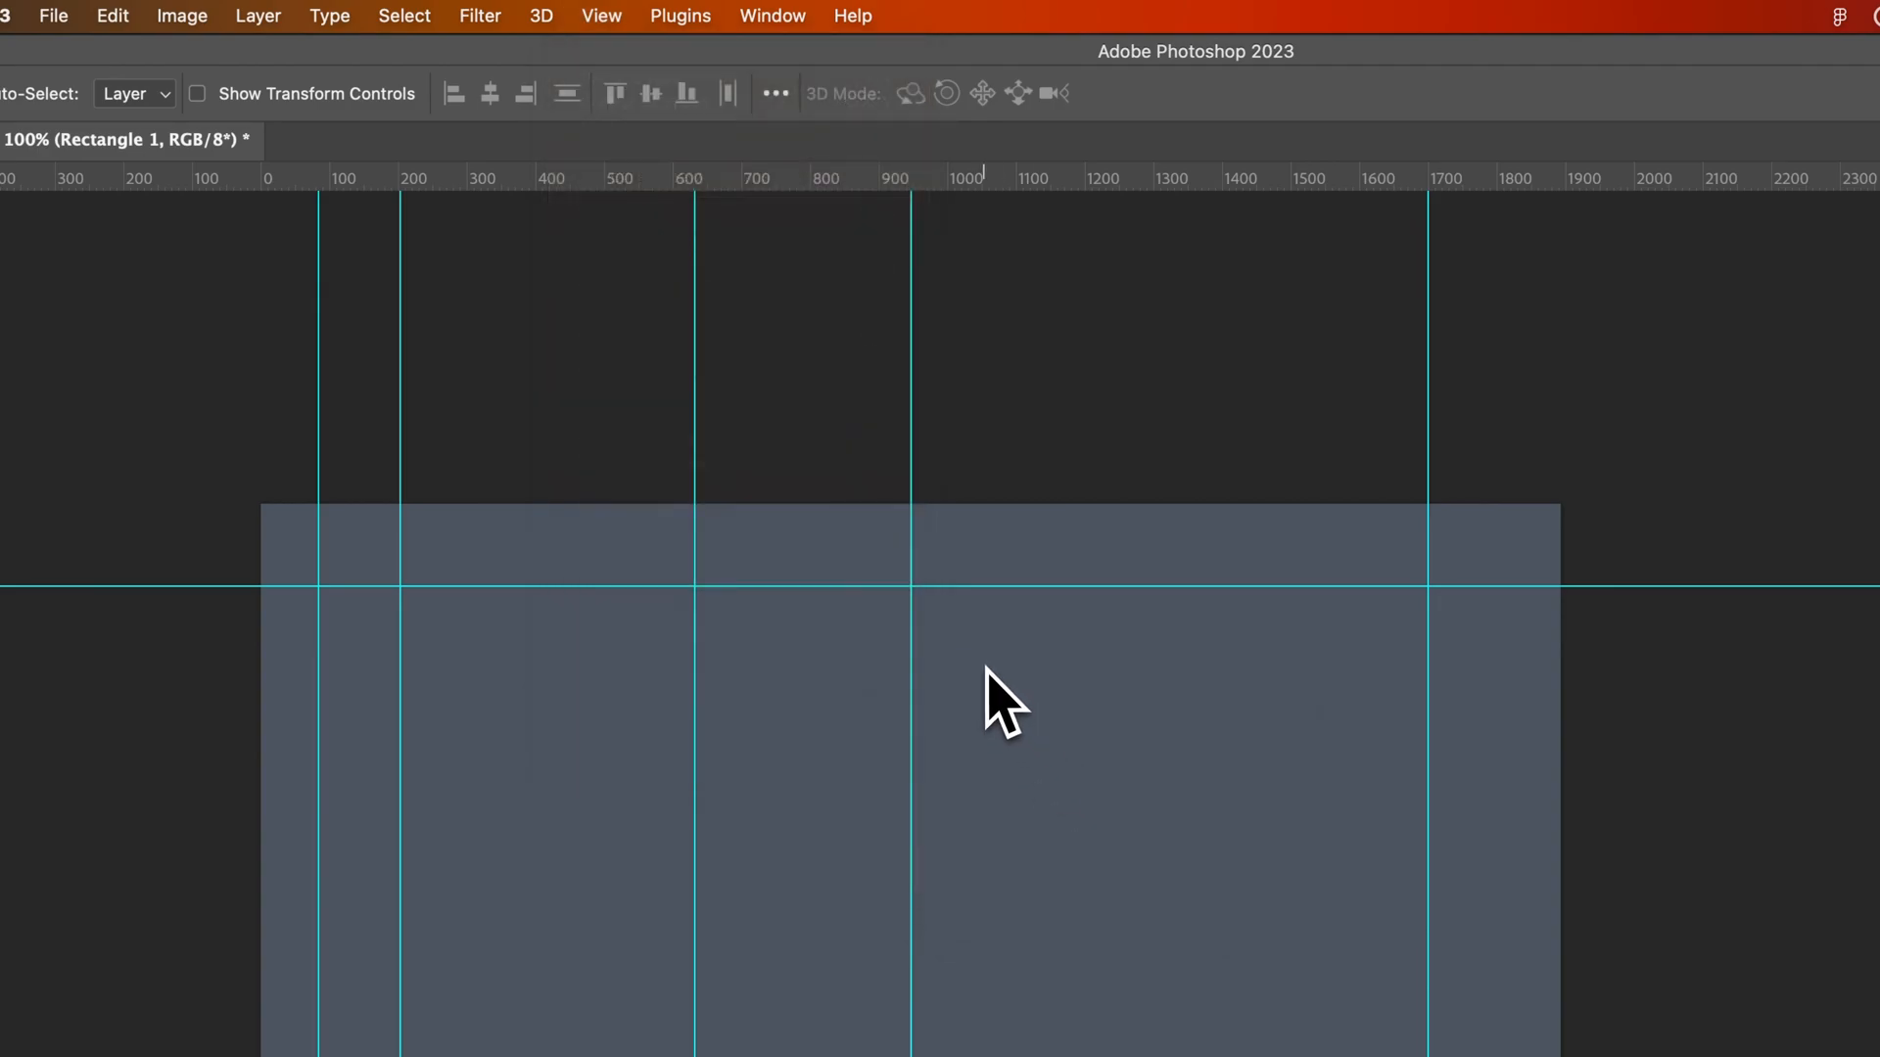